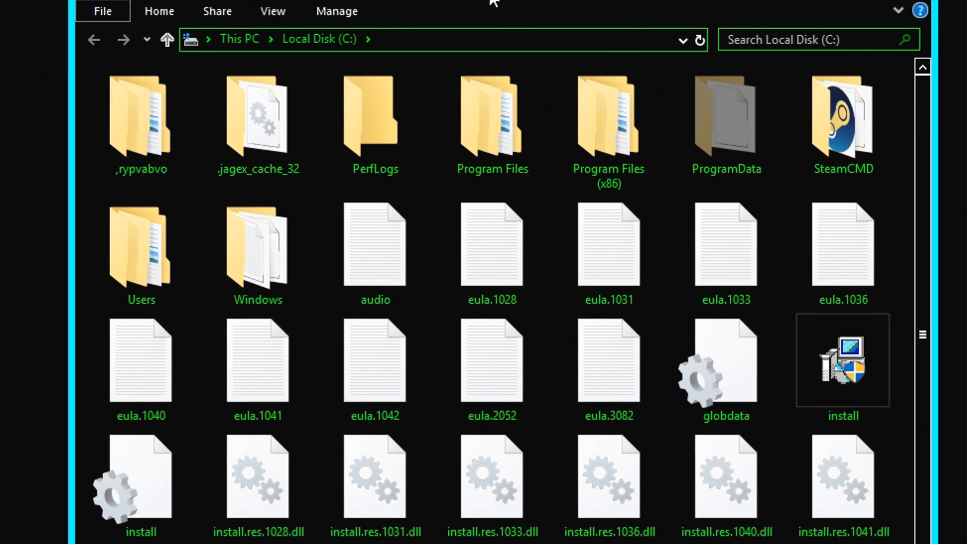
Begin extracting the password-protected zip archive in C:\ via Extract All
double_click(141, 114)
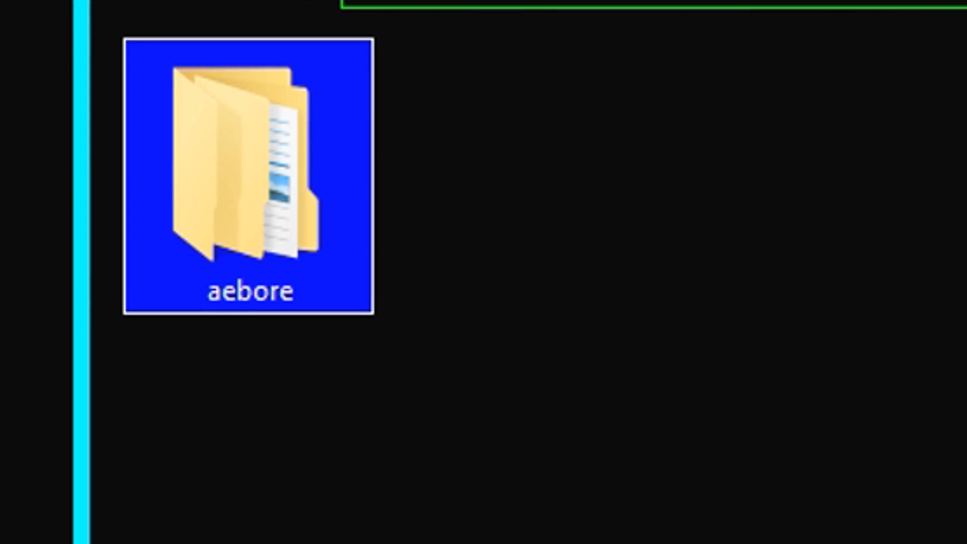
right_click(247, 173)
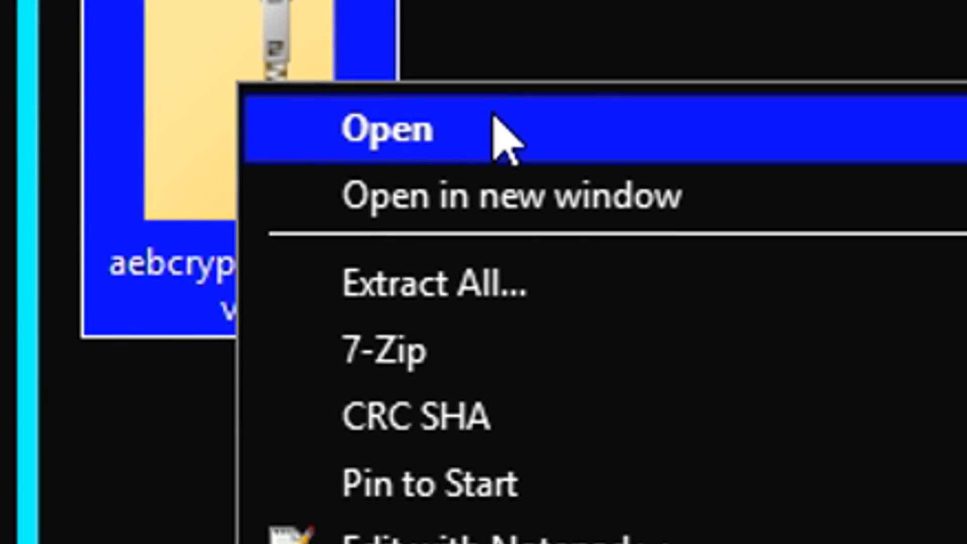
left_click(392, 130)
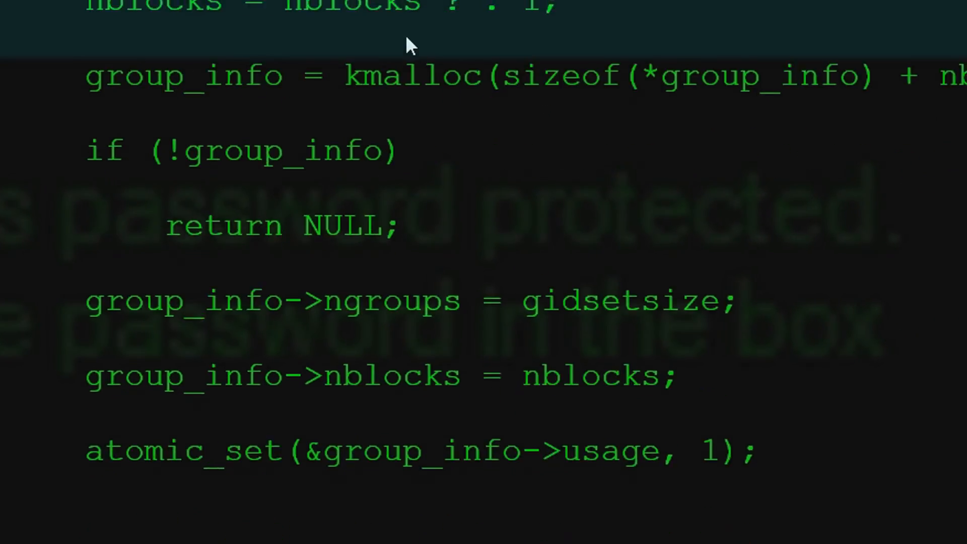
scroll("down", 3)
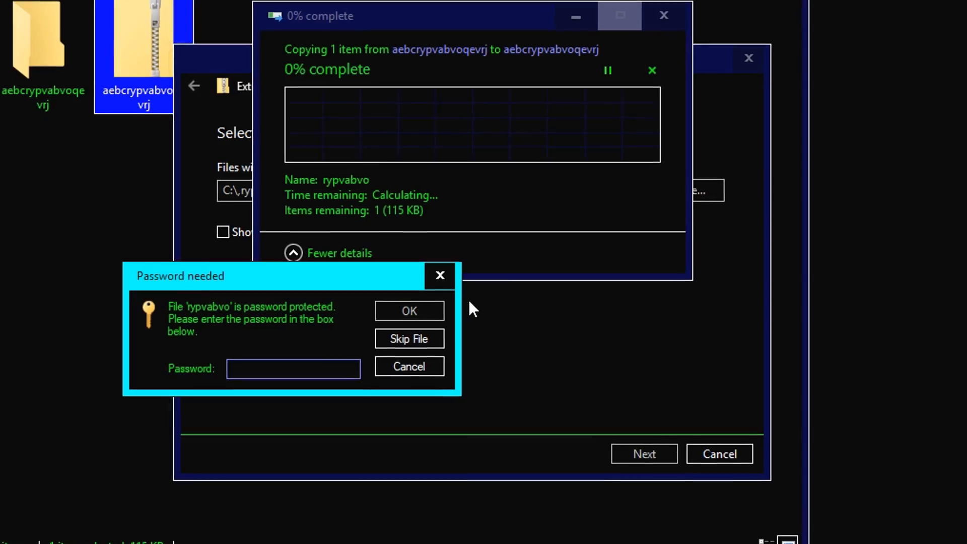
Enter the password for the protected file 'rypvabvo' in the Password needed prompt
type("••")
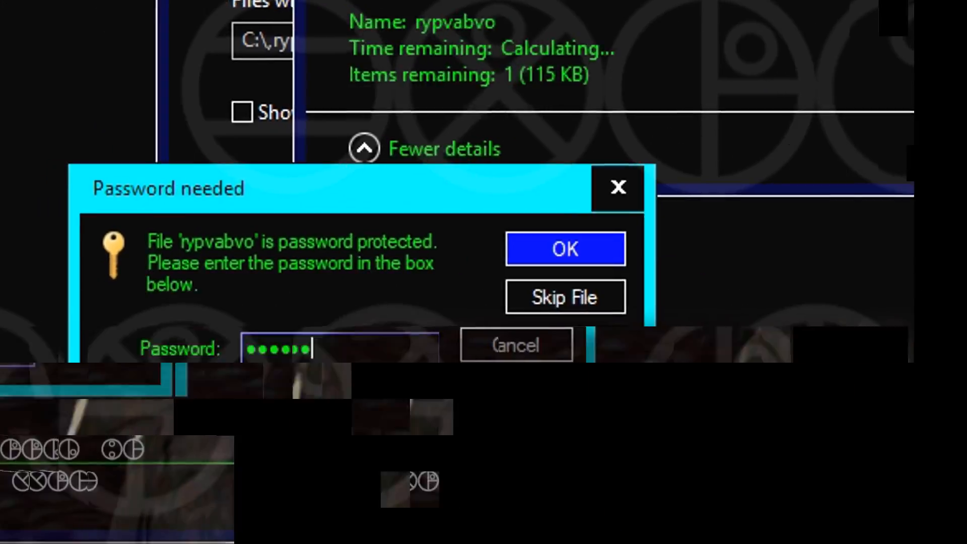
type("password")
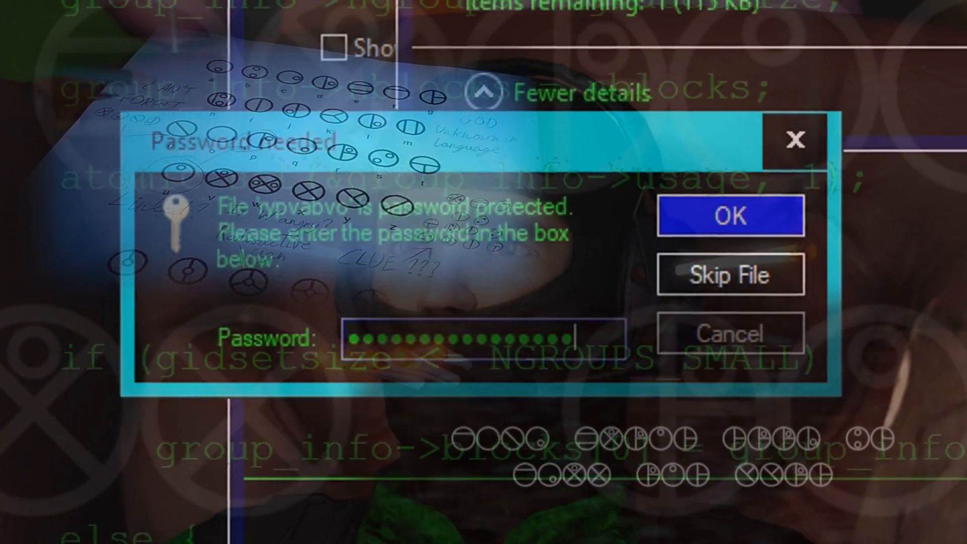